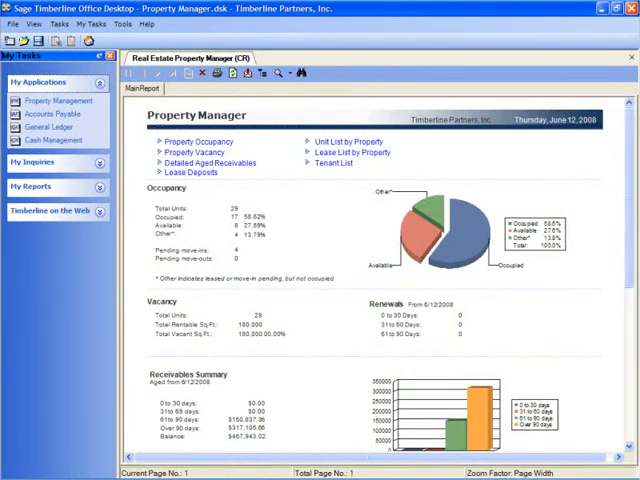
# - Return to the owner's main financial summary showing the Job Billing Summary beside Job Profit Summary
pyautogui.click(11, 24)
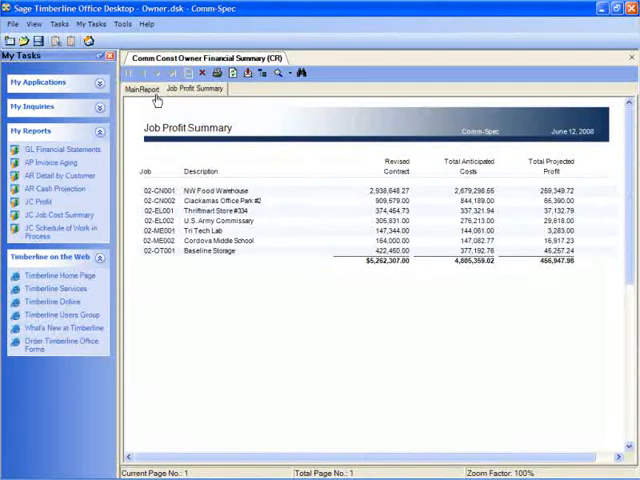
pyautogui.click(138, 88)
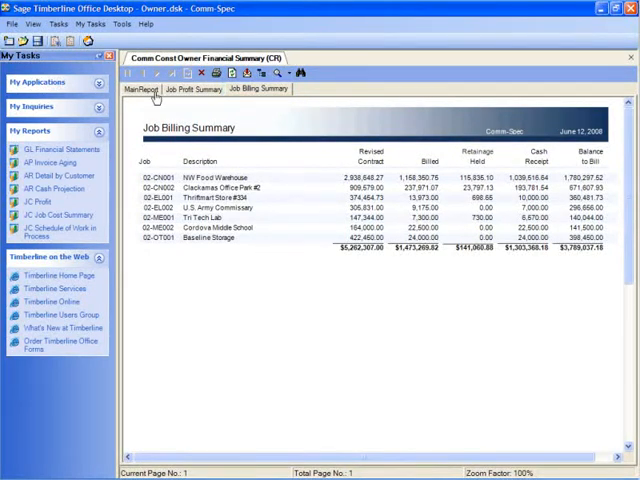
pyautogui.click(140, 89)
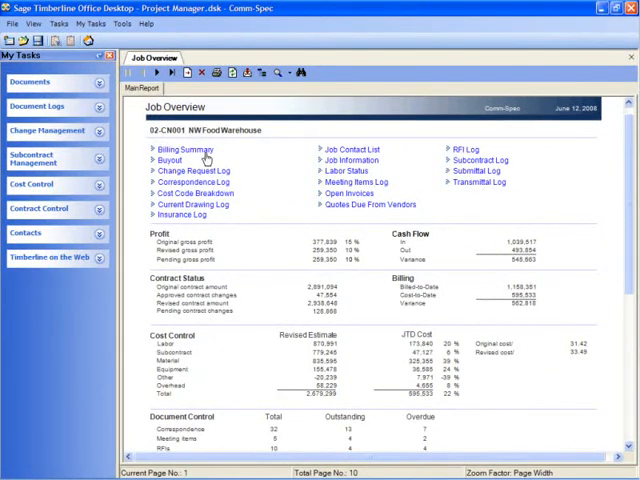
# - View the NW Food Warehouse billing summary and change request log, then return to the job overview
pyautogui.click(180, 149)
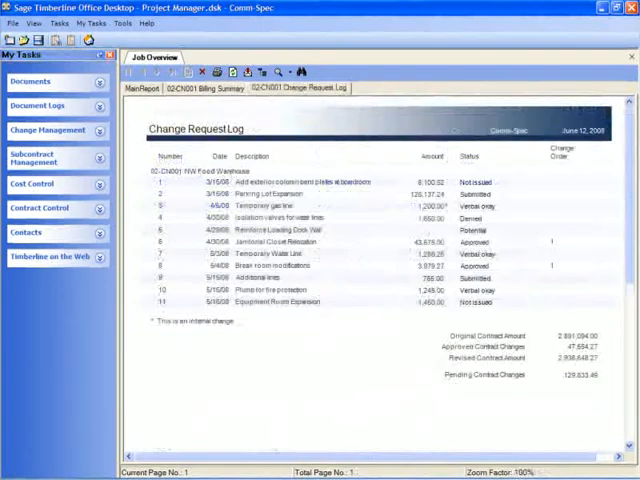
pyautogui.click(143, 88)
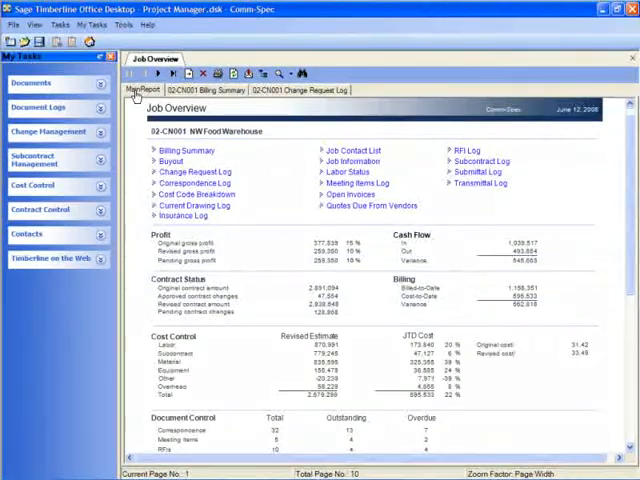